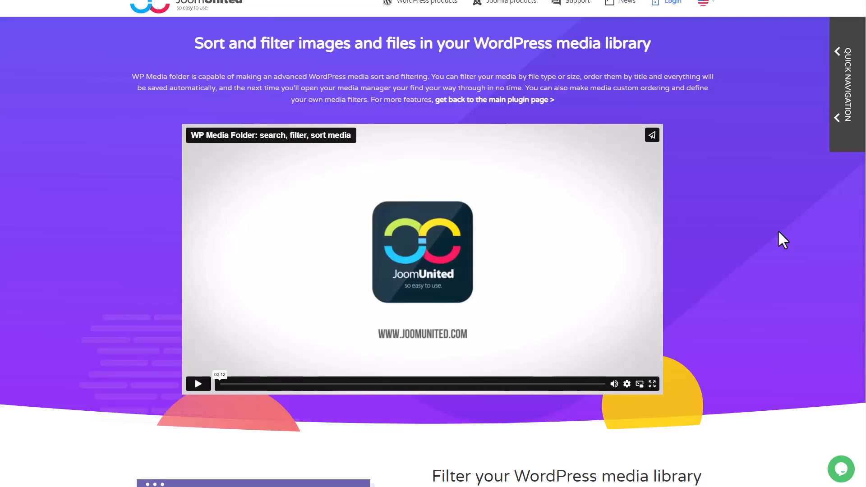
Scroll the sort-and-filter feature page down to the 'Plugin + Addons Prices' heading.
{"action": "scroll", "scroll_direction": "down", "scroll_amount": 3}
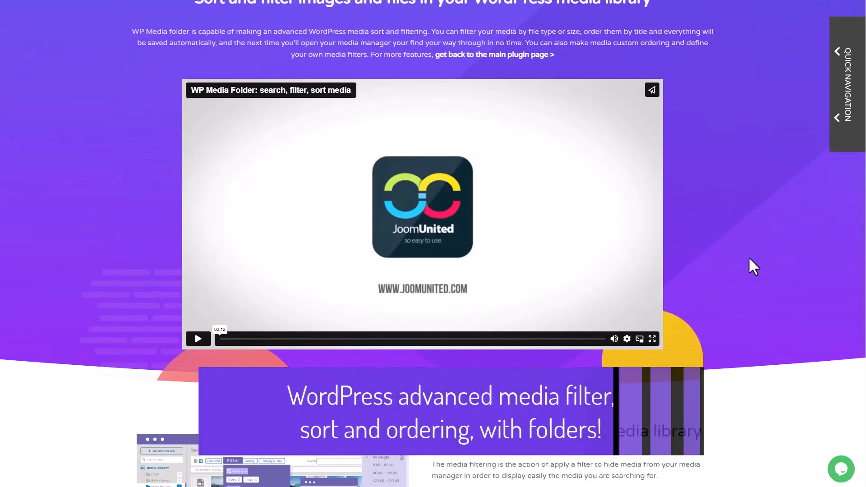
{"action": "scroll", "scroll_direction": "down", "scroll_amount": 3}
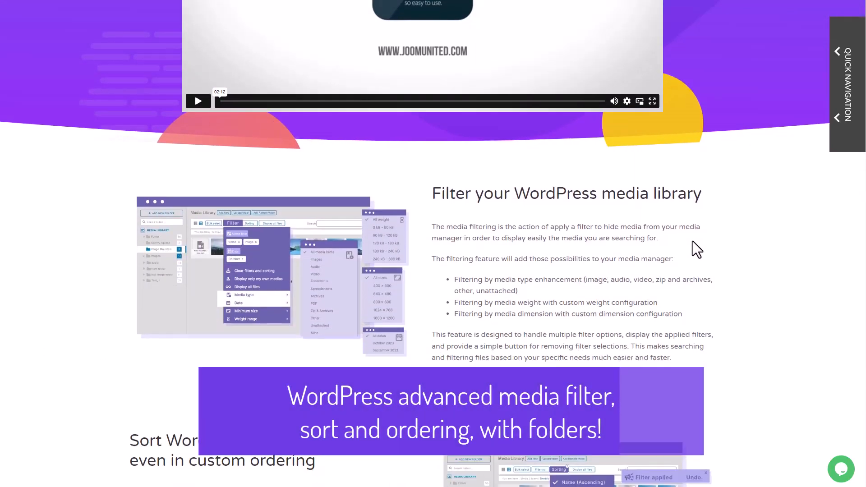
{"action": "scroll", "scroll_direction": "down", "scroll_amount": 3}
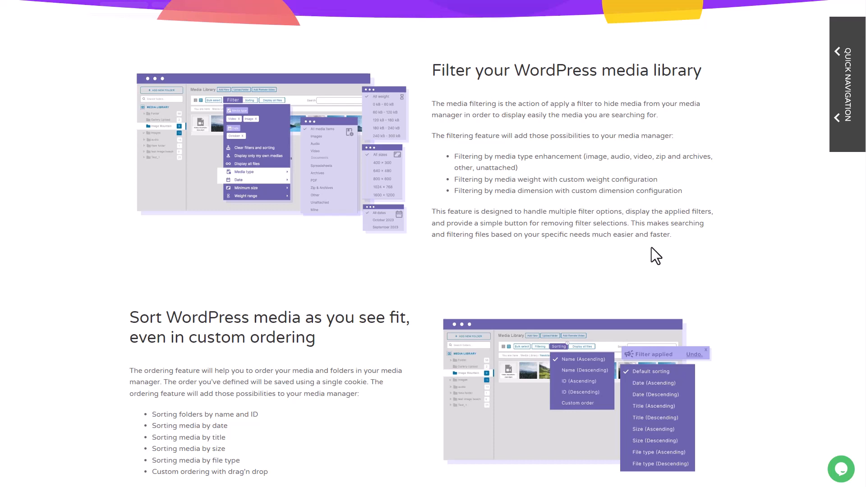
{"action": "scroll", "scroll_direction": "down", "scroll_amount": 3}
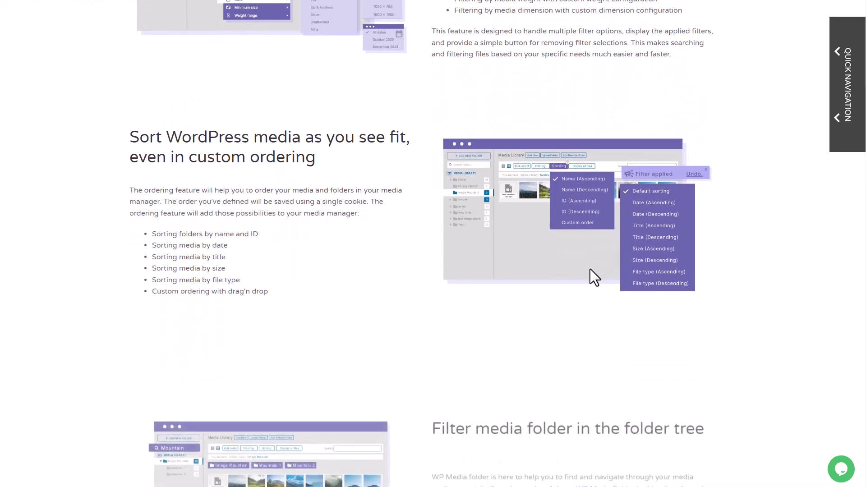
{"action": "scroll", "scroll_direction": "down", "scroll_amount": 3}
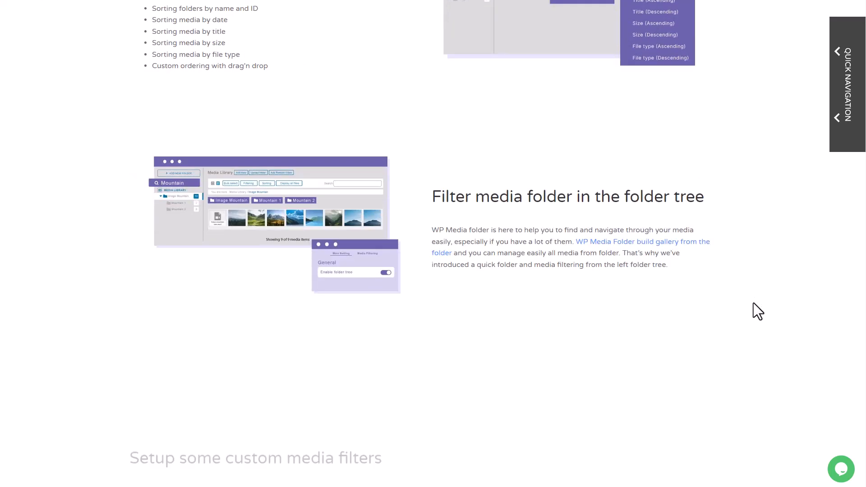
{"action": "scroll", "scroll_direction": "down", "scroll_amount": 3}
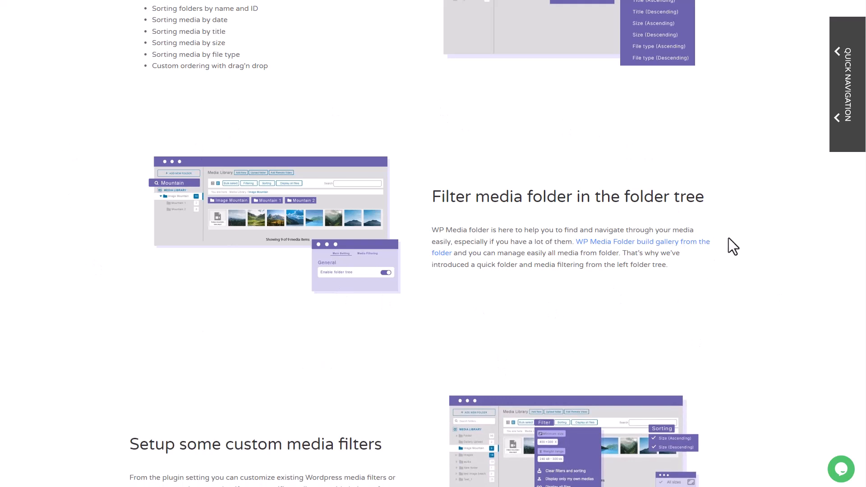
{"action": "scroll", "scroll_direction": "down", "scroll_amount": 3}
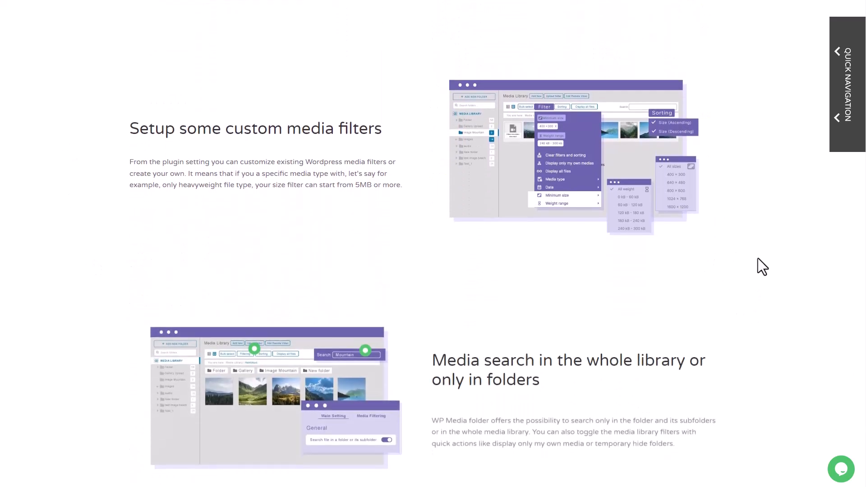
{"action": "scroll", "scroll_direction": "down", "scroll_amount": 3}
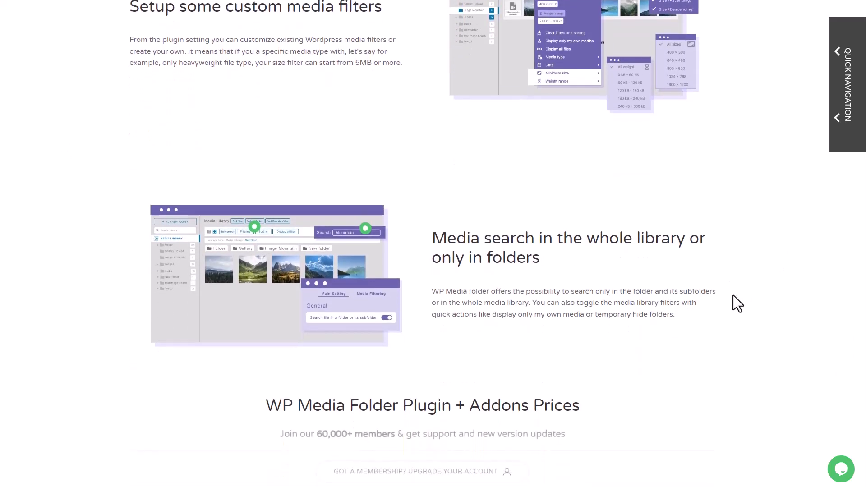
{"action": "scroll", "scroll_direction": "down", "scroll_amount": 3}
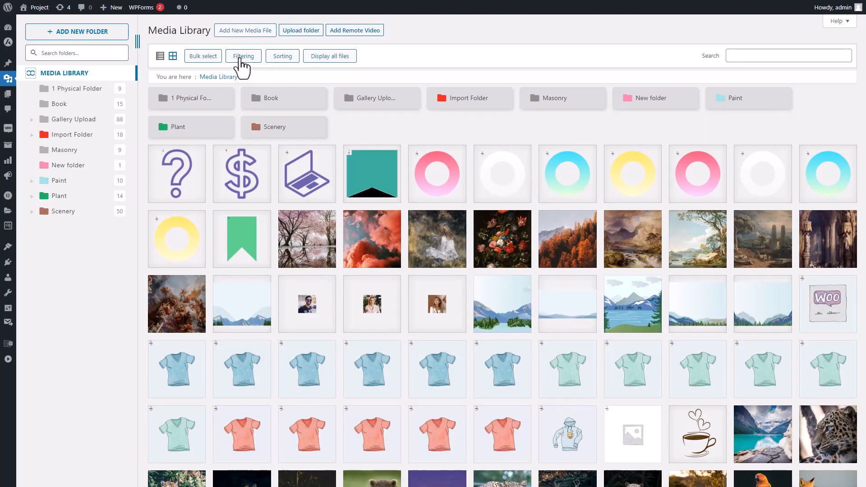
{"action": "left_click", "coordinate": [282, 56]}
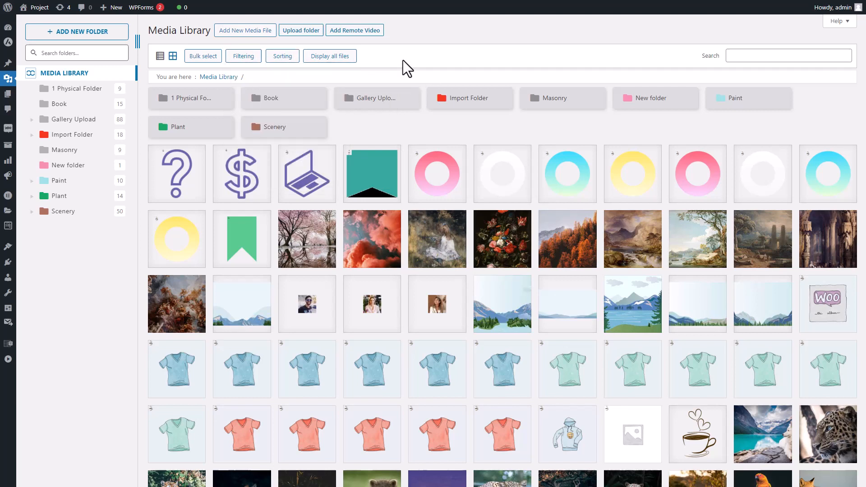
{"action": "mouse_move", "coordinate": [421, 80]}
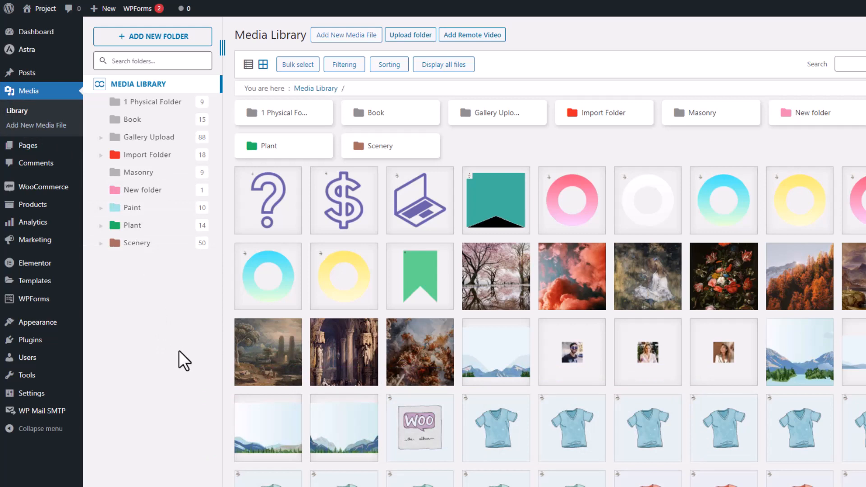
{"action": "mouse_move", "coordinate": [201, 368]}
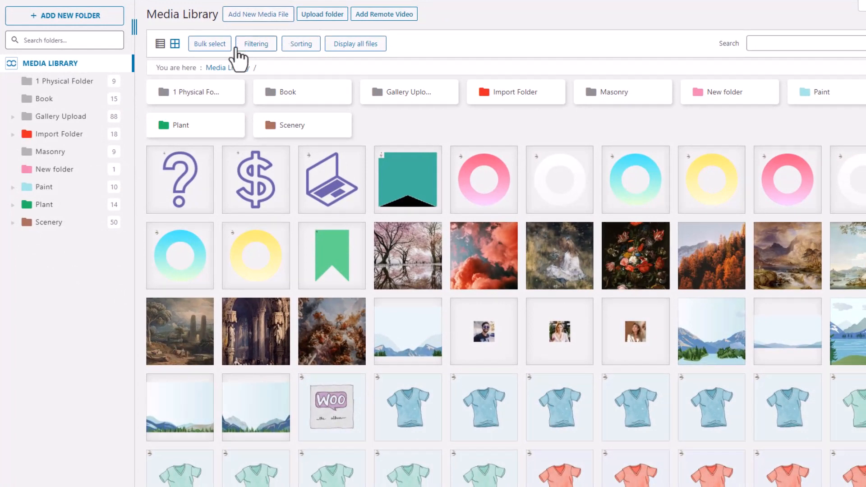
Filter the Media Library to Images with a weight range of 240 kB-300 kB.
{"action": "left_click", "coordinate": [255, 43]}
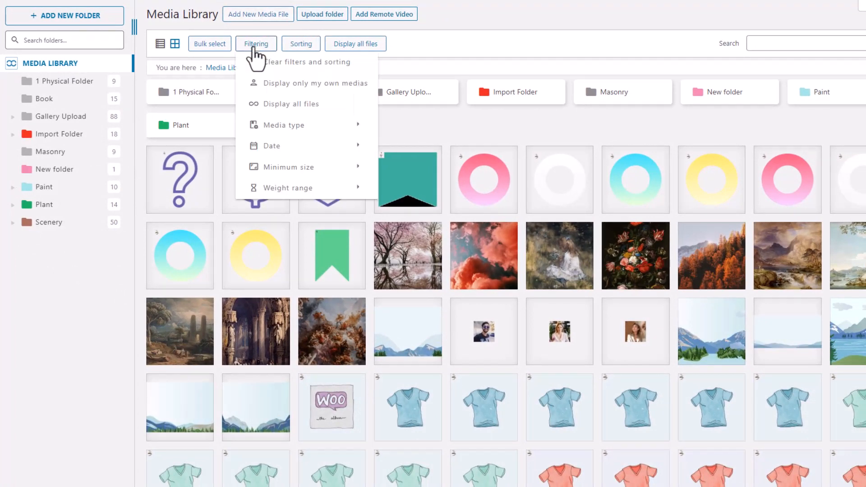
{"action": "mouse_move", "coordinate": [289, 104]}
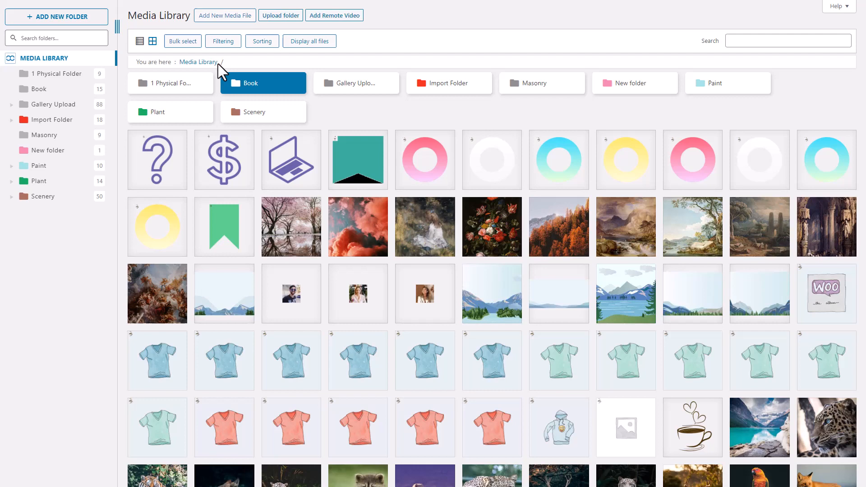
{"action": "left_click", "coordinate": [222, 40]}
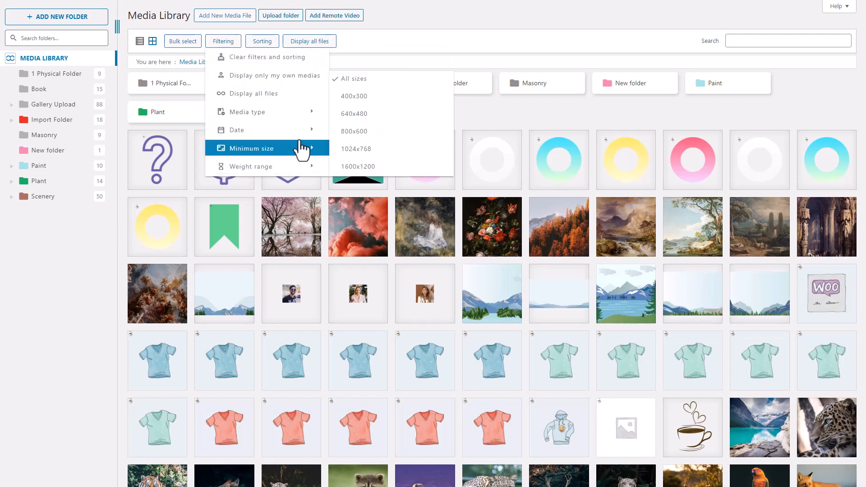
{"action": "mouse_move", "coordinate": [247, 112]}
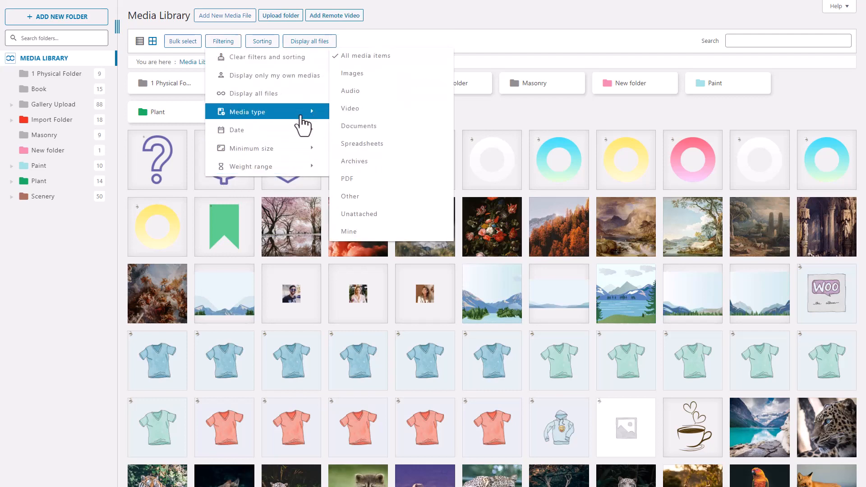
{"action": "mouse_move", "coordinate": [271, 119]}
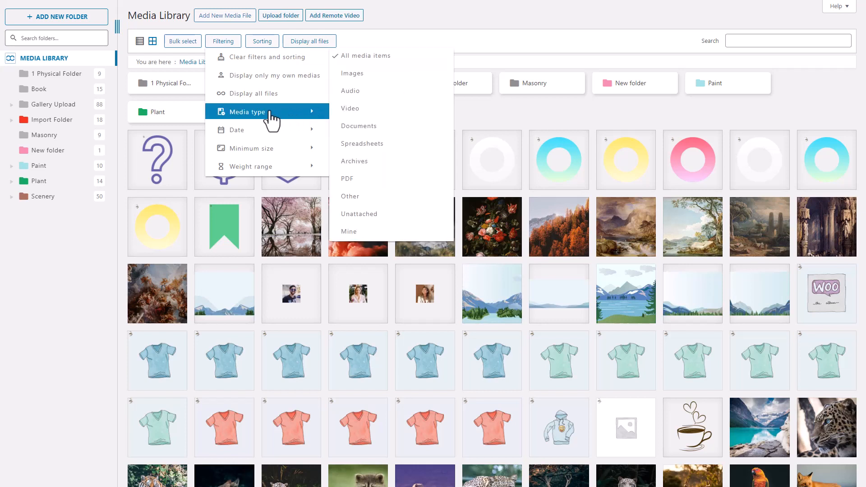
{"action": "mouse_move", "coordinate": [365, 162]}
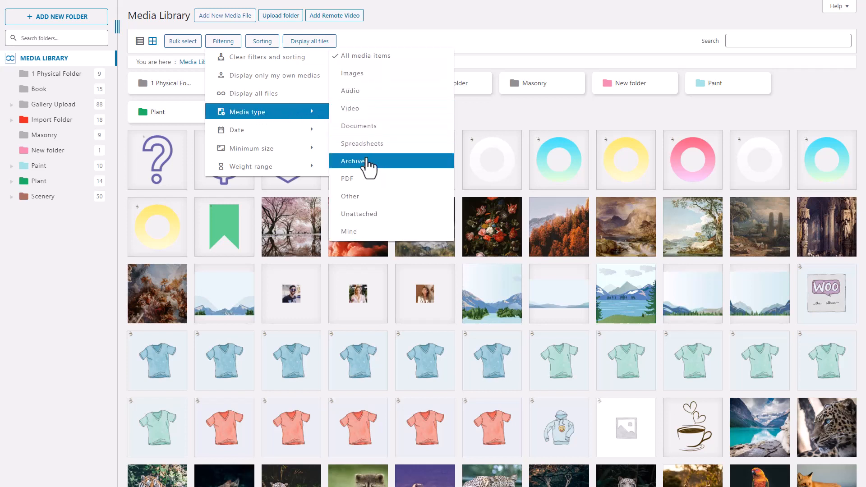
{"action": "left_click", "coordinate": [351, 73]}
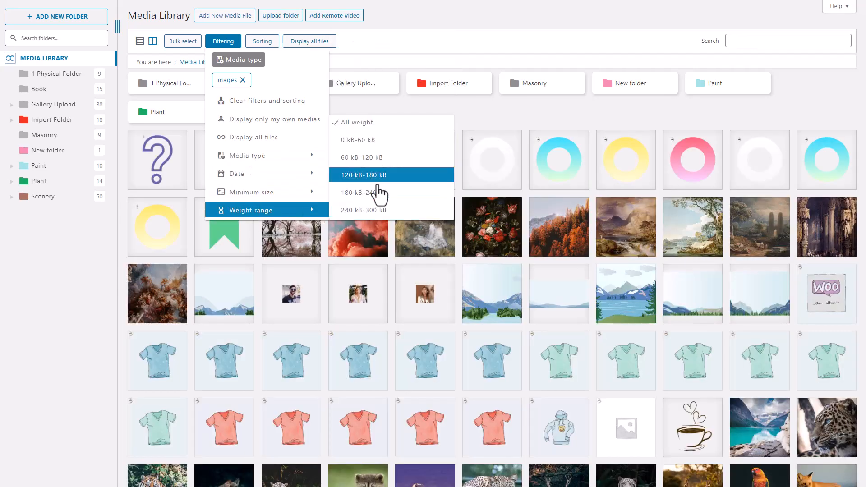
{"action": "left_click", "coordinate": [364, 210]}
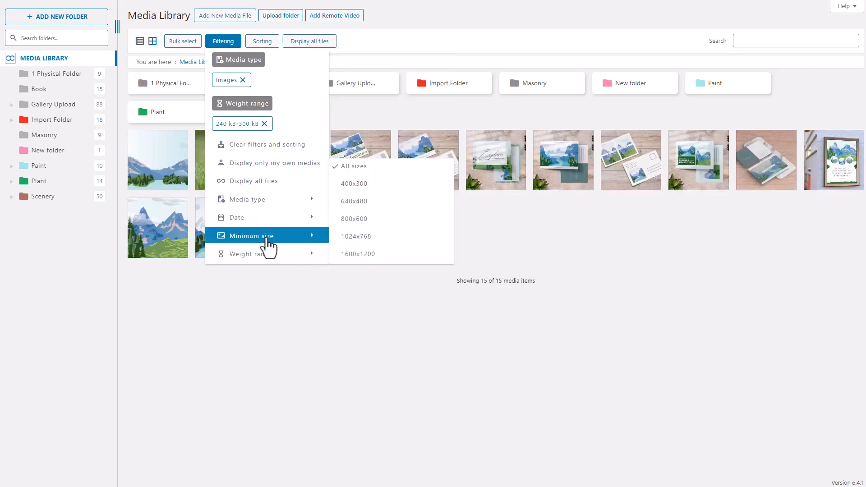
{"action": "mouse_move", "coordinate": [358, 201]}
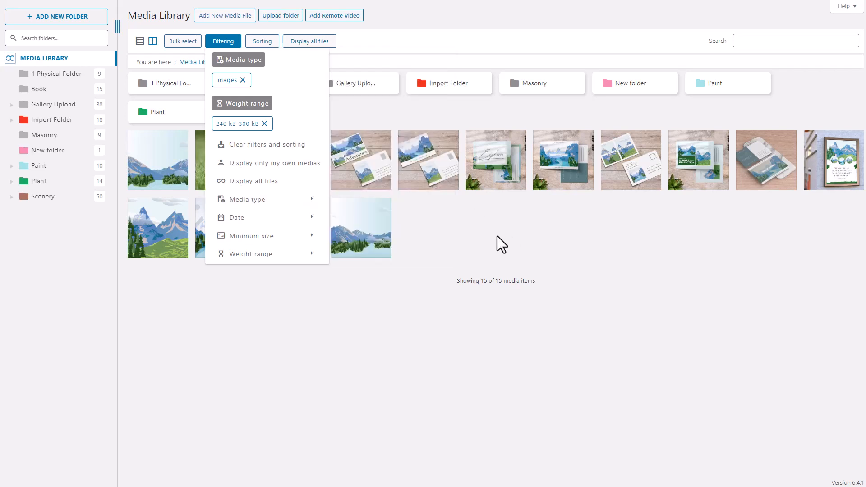
{"action": "mouse_move", "coordinate": [422, 232]}
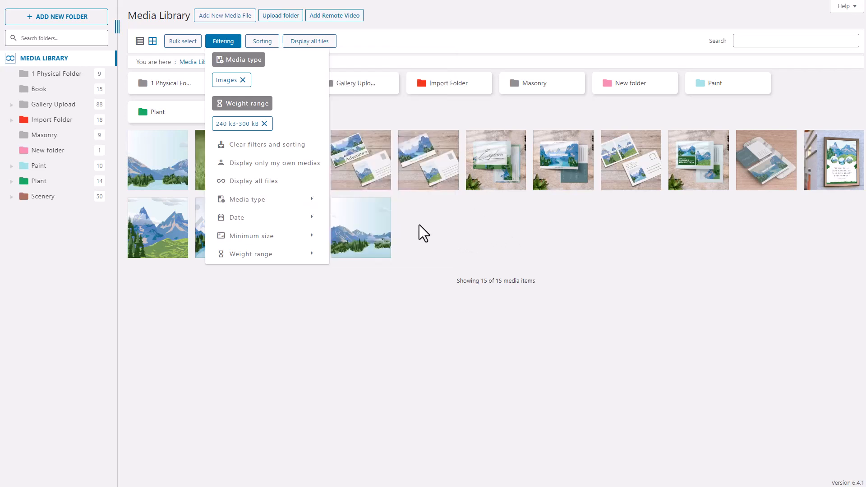
{"action": "mouse_move", "coordinate": [247, 199]}
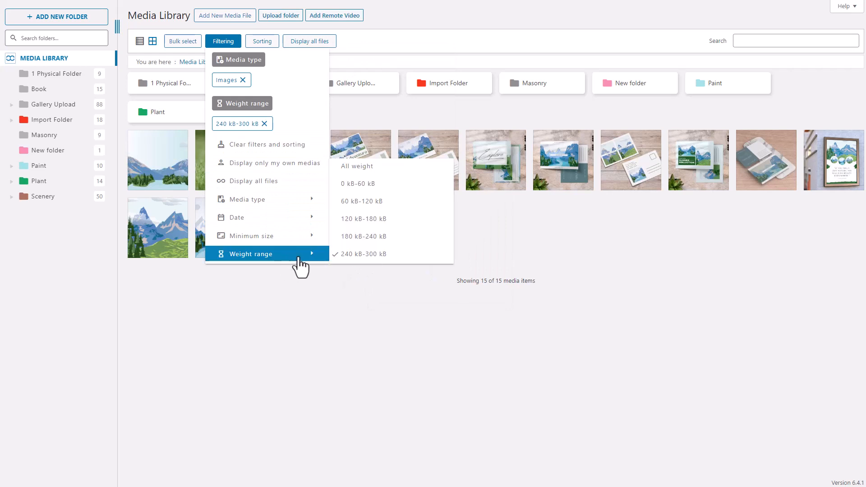
Add the 180 kB-240 kB weight range, then clear all filters and sorting.
{"action": "left_click", "coordinate": [363, 237]}
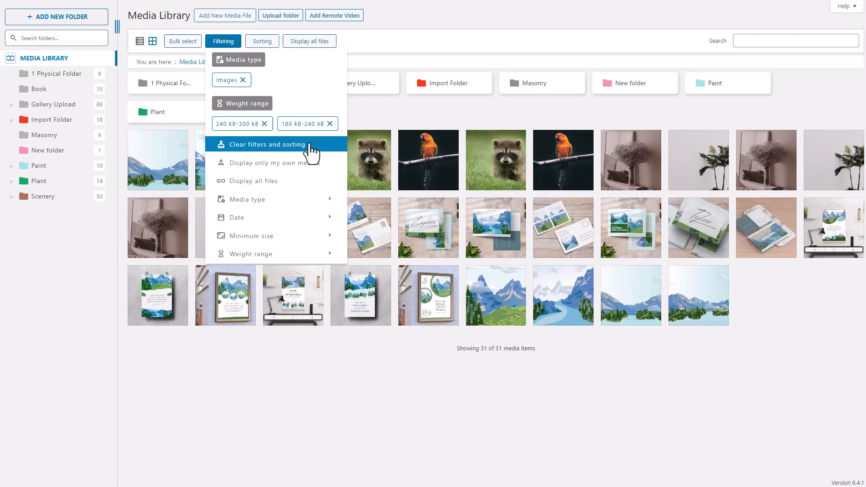
{"action": "left_click", "coordinate": [269, 144]}
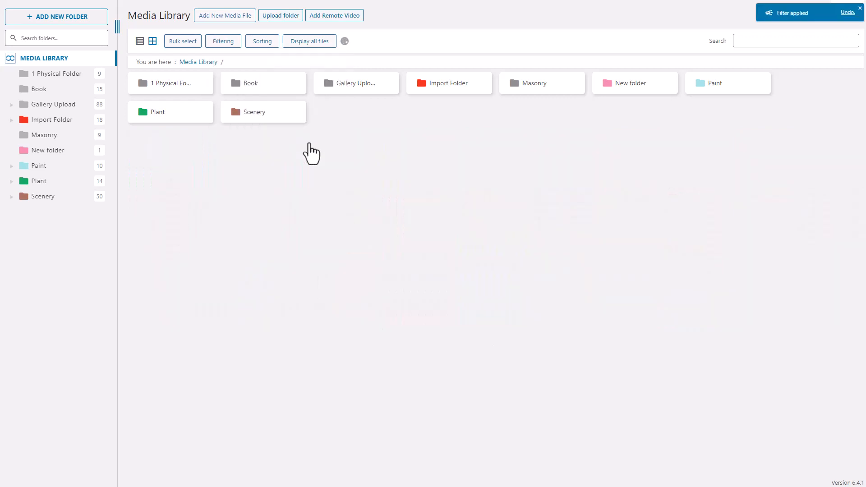
{"action": "left_click", "coordinate": [308, 40]}
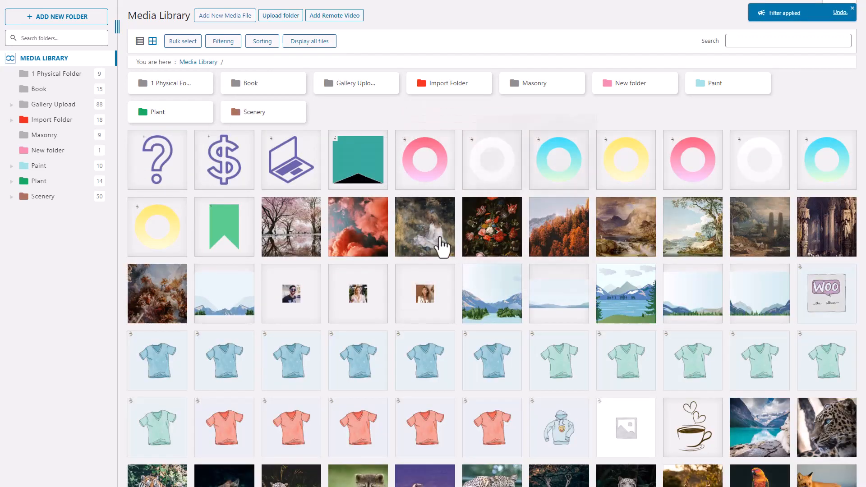
{"action": "mouse_move", "coordinate": [331, 120]}
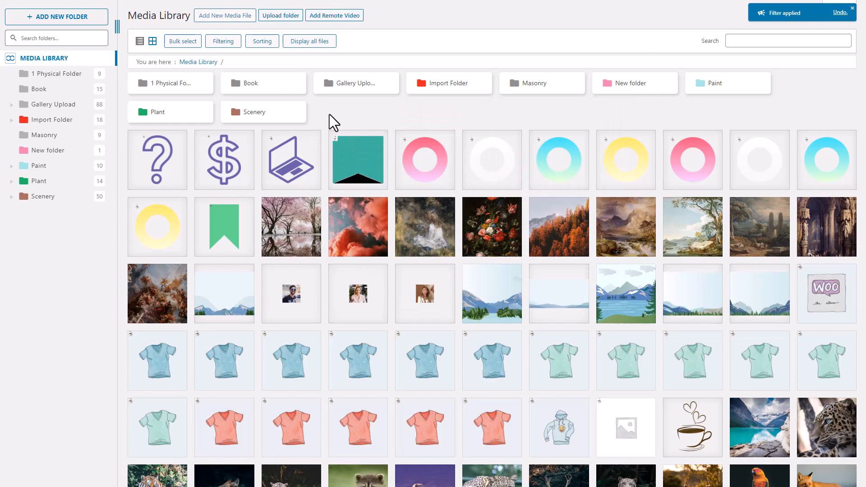
Filter to Images at least 1600x1200 dated September 2023.
{"action": "left_click", "coordinate": [223, 40]}
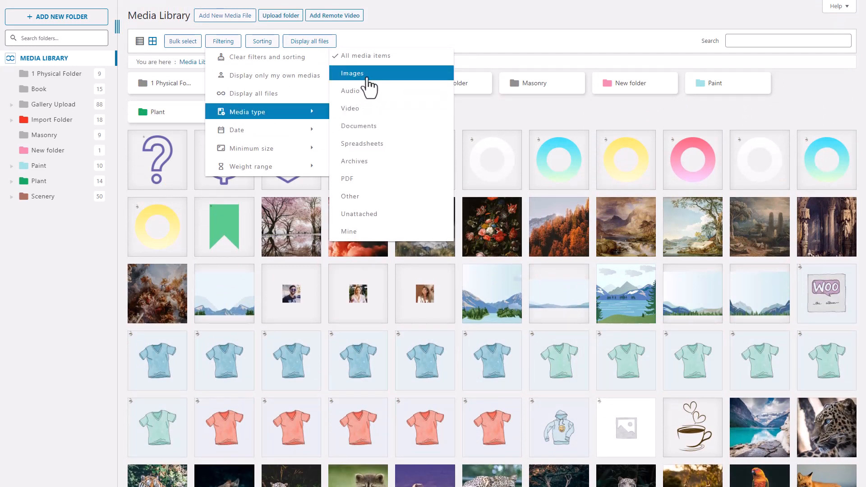
{"action": "left_click", "coordinate": [352, 73]}
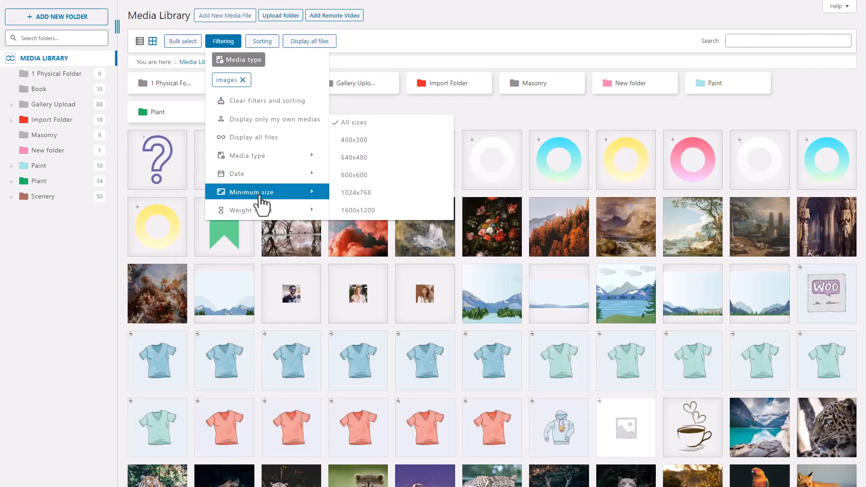
{"action": "left_click", "coordinate": [358, 211]}
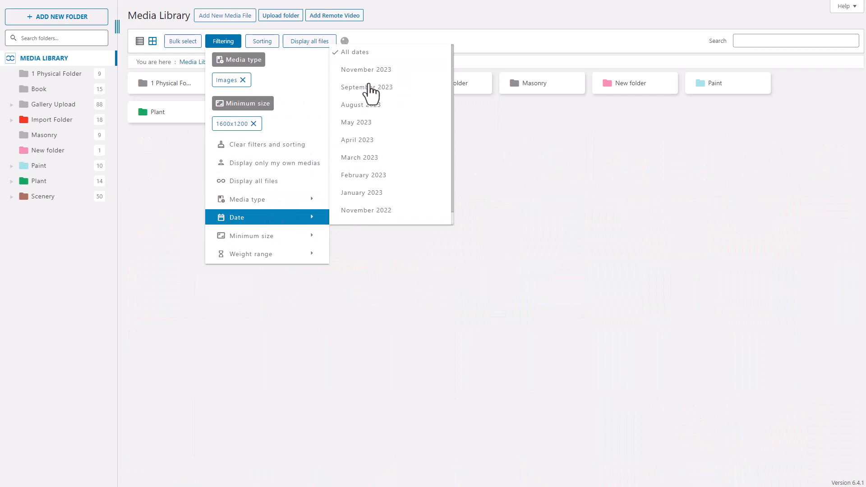
{"action": "left_click", "coordinate": [360, 105]}
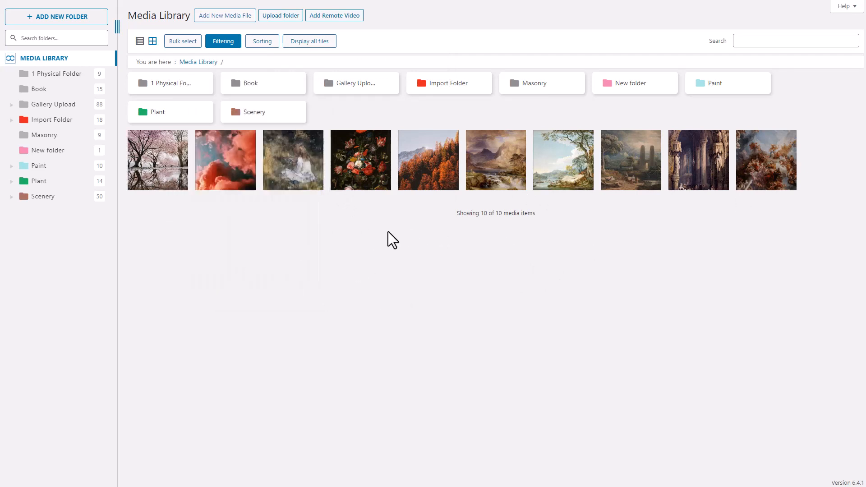
Display all files again, removing the active filter.
{"action": "left_click", "coordinate": [223, 40]}
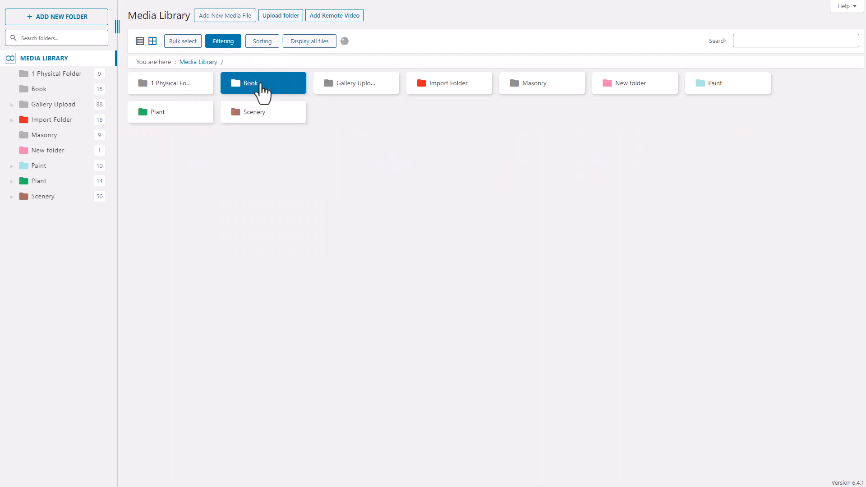
{"action": "left_click", "coordinate": [222, 41]}
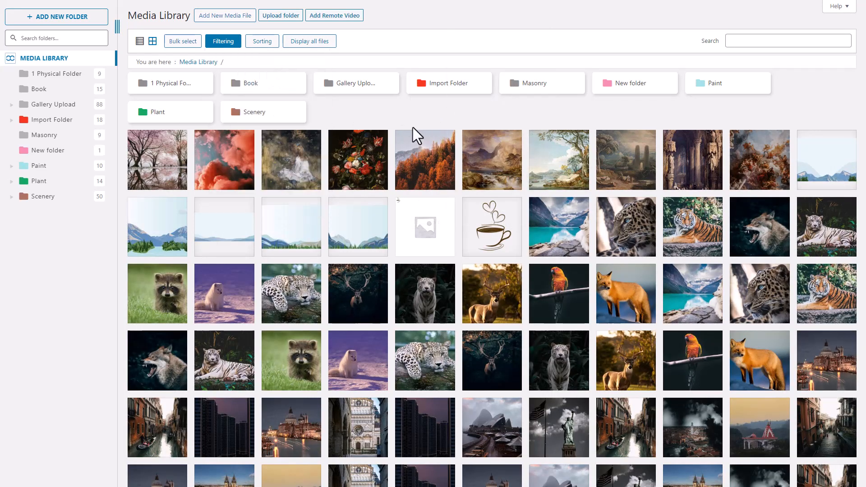
{"action": "mouse_move", "coordinate": [650, 292]}
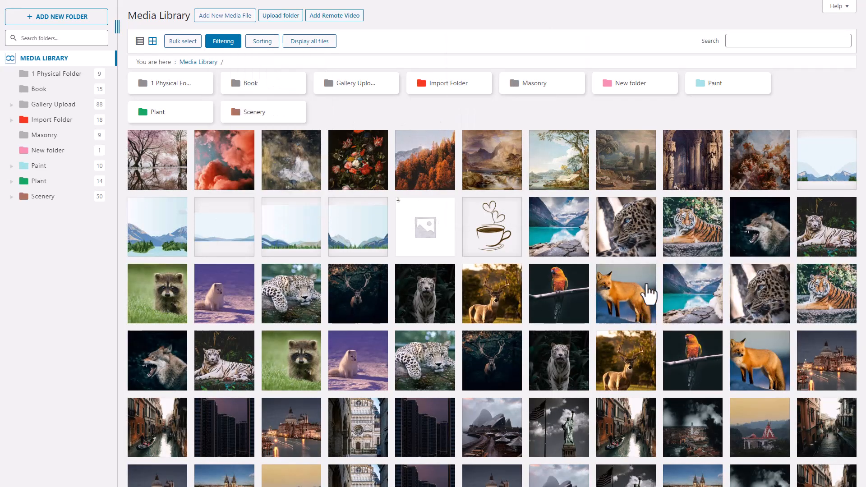
{"action": "mouse_move", "coordinate": [734, 118]}
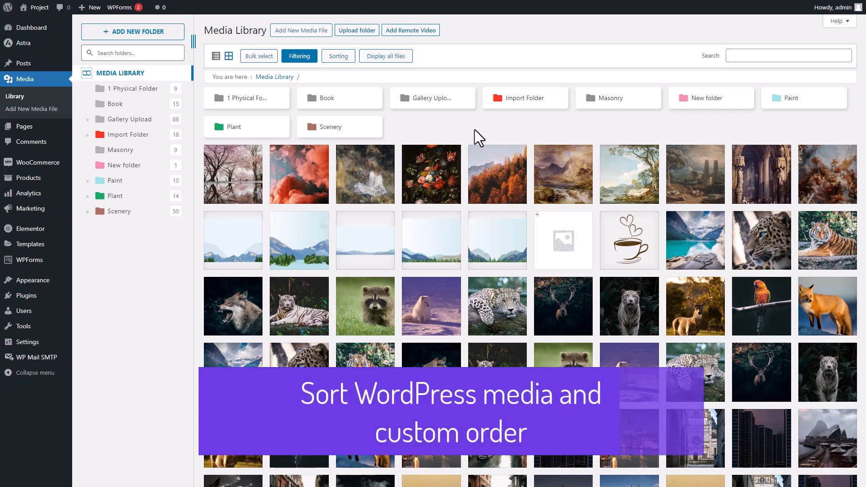
{"action": "mouse_move", "coordinate": [481, 131]}
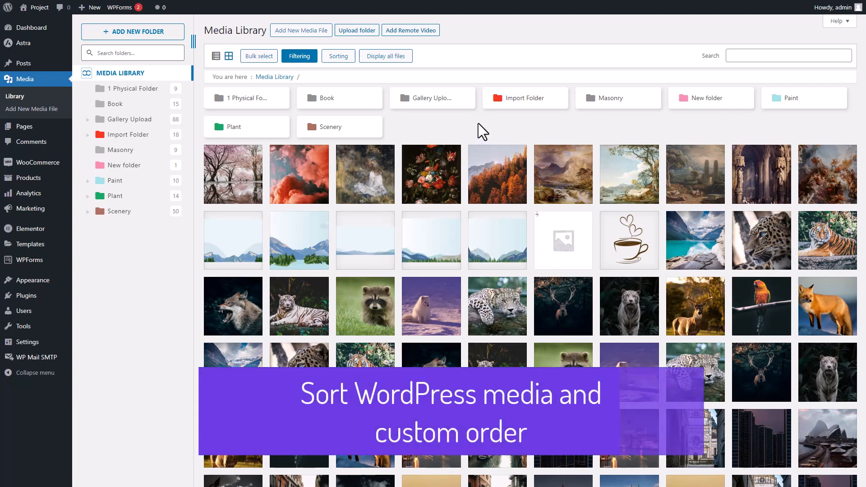
Sort the media folders by Name (Descending) from the Sorting menu.
{"action": "left_click", "coordinate": [338, 56]}
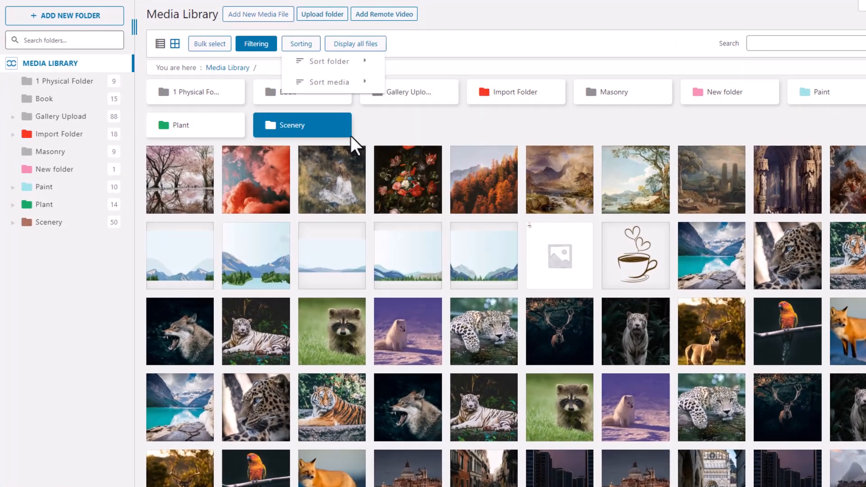
{"action": "left_click", "coordinate": [301, 125]}
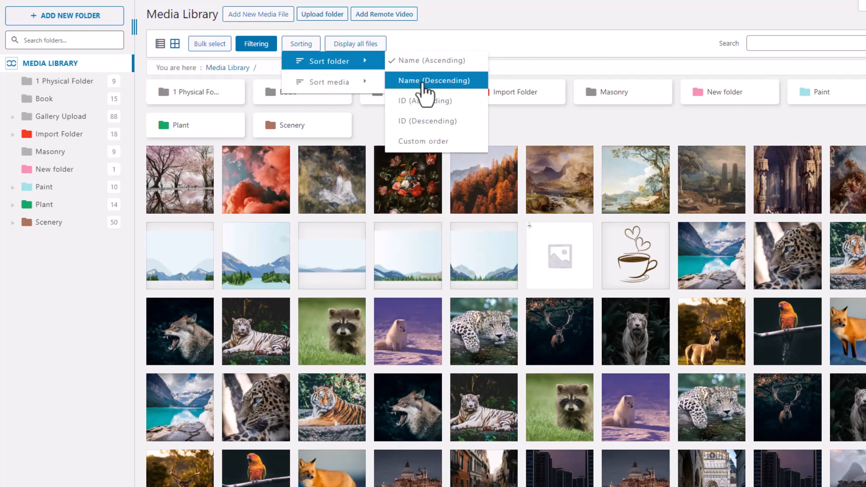
{"action": "left_click", "coordinate": [434, 80]}
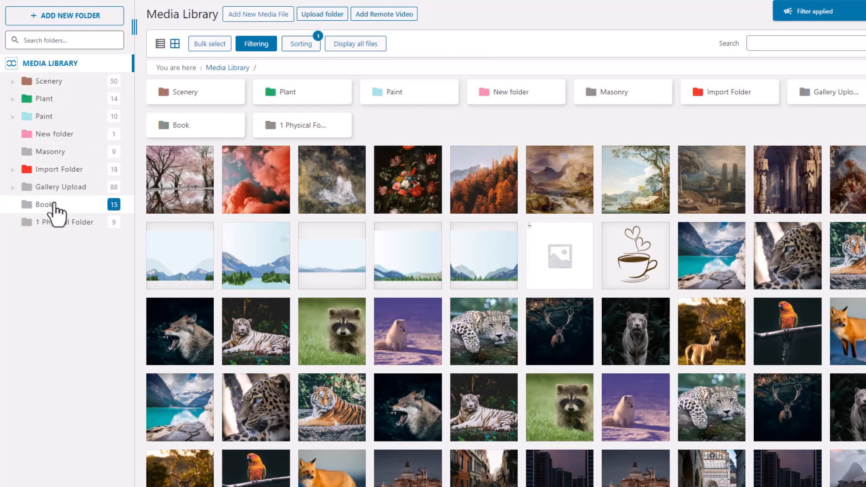
{"action": "left_click", "coordinate": [301, 43]}
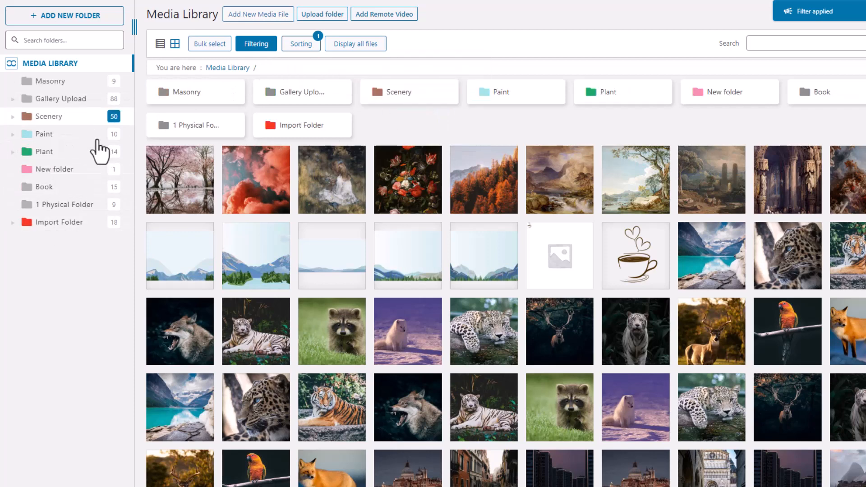
{"action": "left_click", "coordinate": [302, 44]}
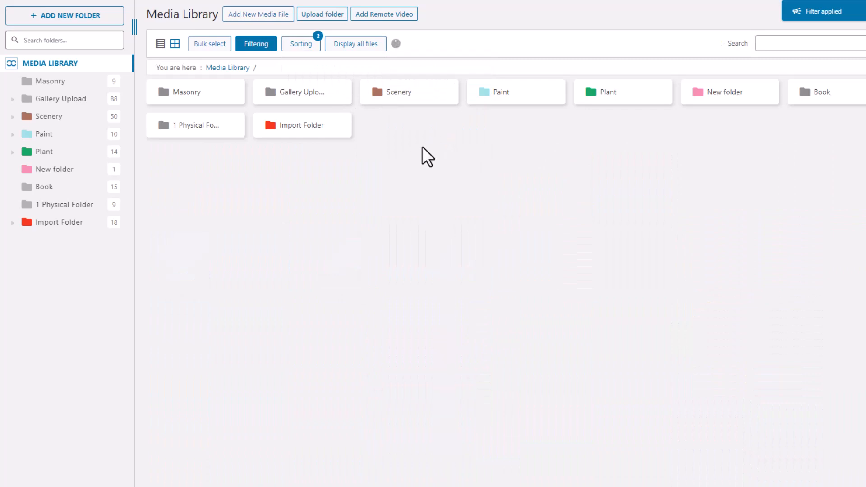
Apply a Sort media option so the grid reloads rearranged.
{"action": "left_click", "coordinate": [355, 43]}
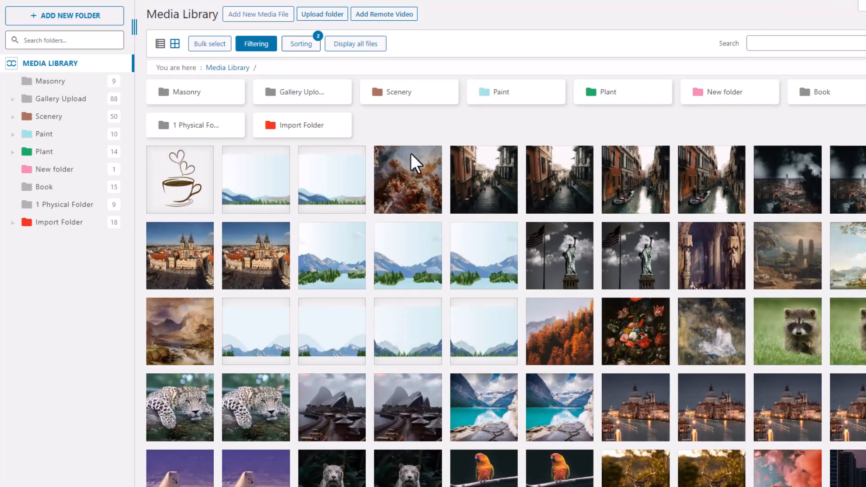
{"action": "left_click", "coordinate": [255, 43]}
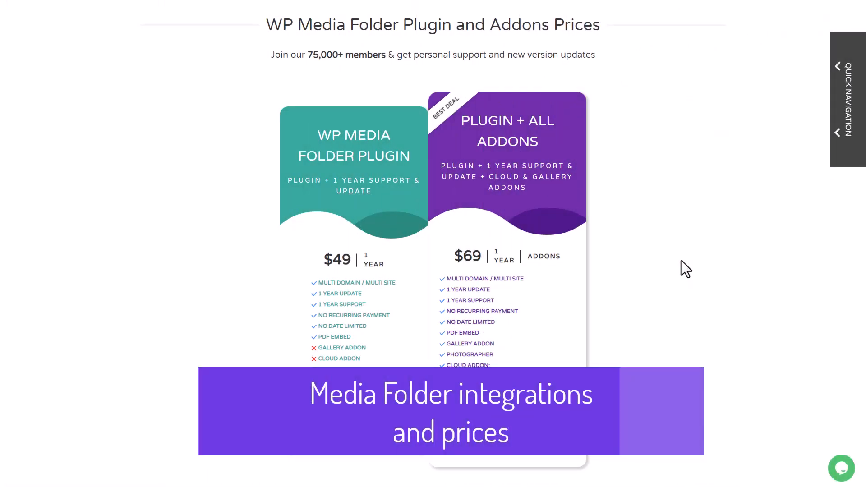
{"action": "mouse_move", "coordinate": [701, 316]}
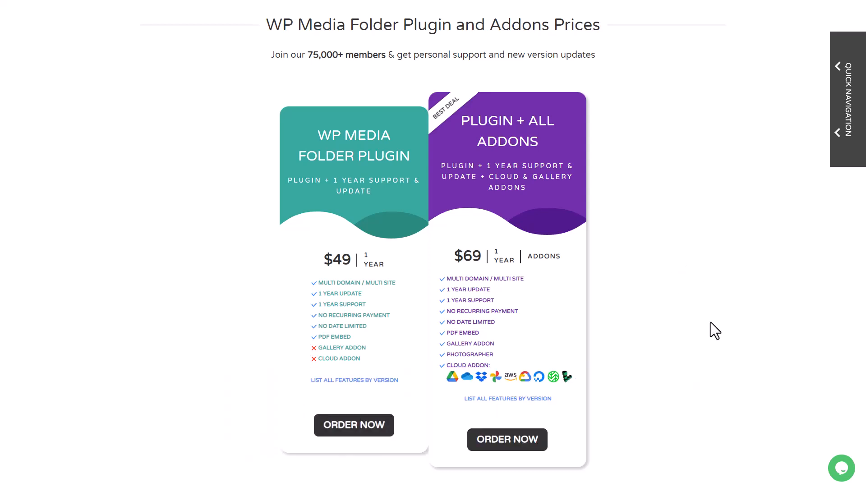
{"action": "mouse_move", "coordinate": [754, 341]}
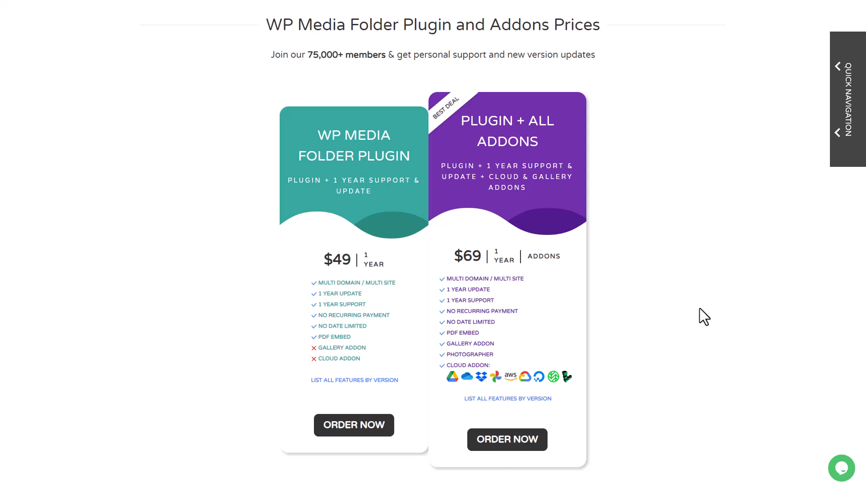
{"action": "mouse_move", "coordinate": [714, 337]}
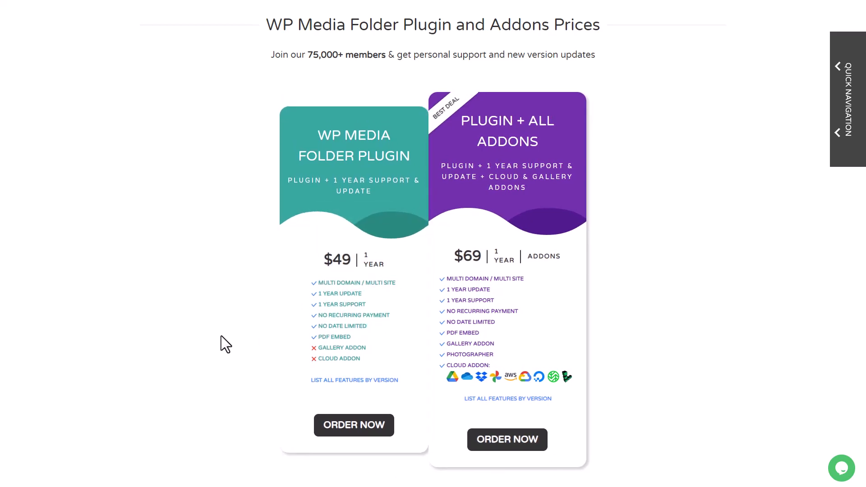
{"action": "mouse_move", "coordinate": [254, 356]}
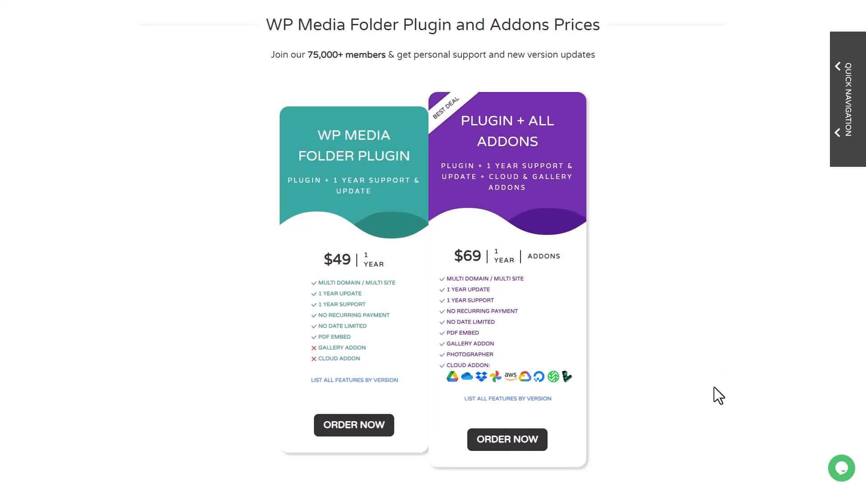
{"action": "mouse_move", "coordinate": [668, 411]}
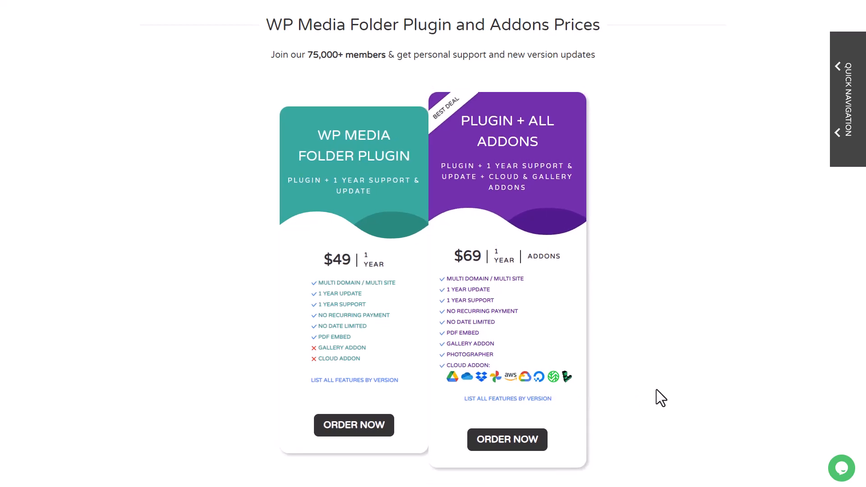
{"action": "mouse_move", "coordinate": [673, 399]}
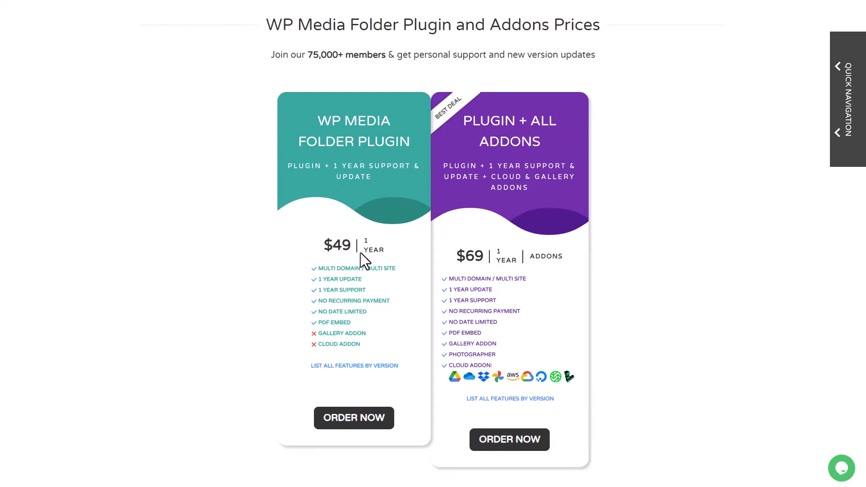
{"action": "mouse_move", "coordinate": [377, 257]}
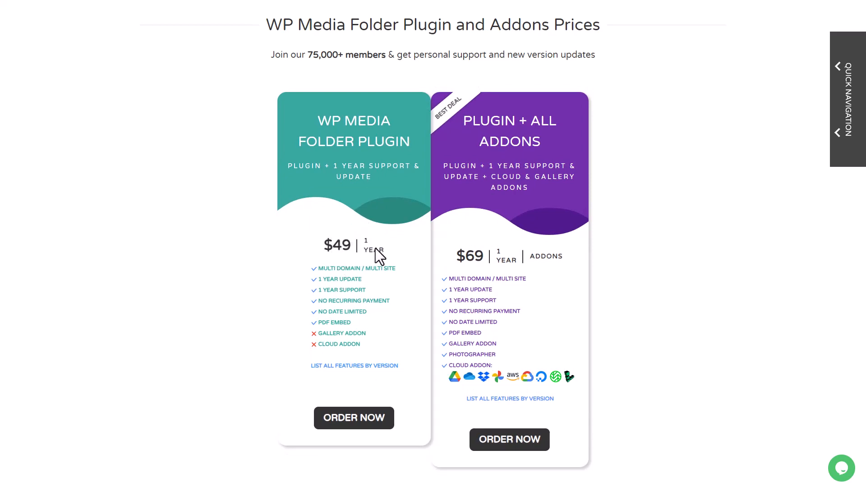
{"action": "mouse_move", "coordinate": [407, 264]}
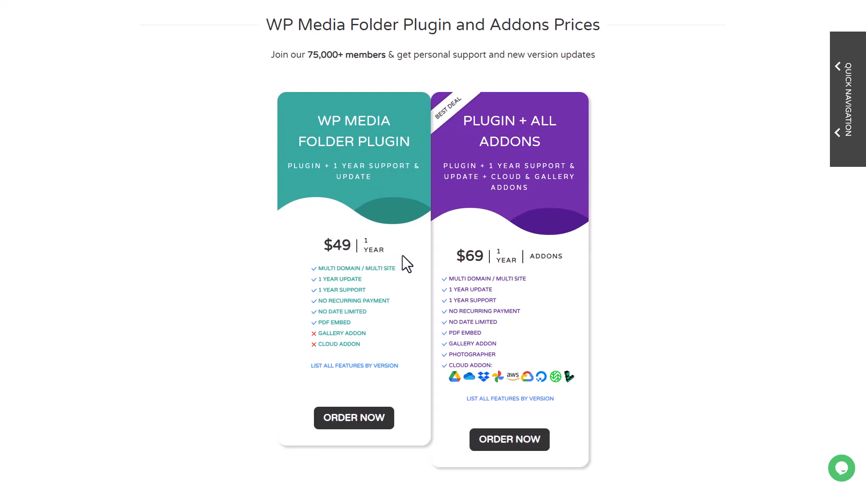
Bring the $49 plugin and $69 plugin-plus-addons price plans into view.
{"action": "scroll", "scroll_direction": "down", "scroll_amount": 3}
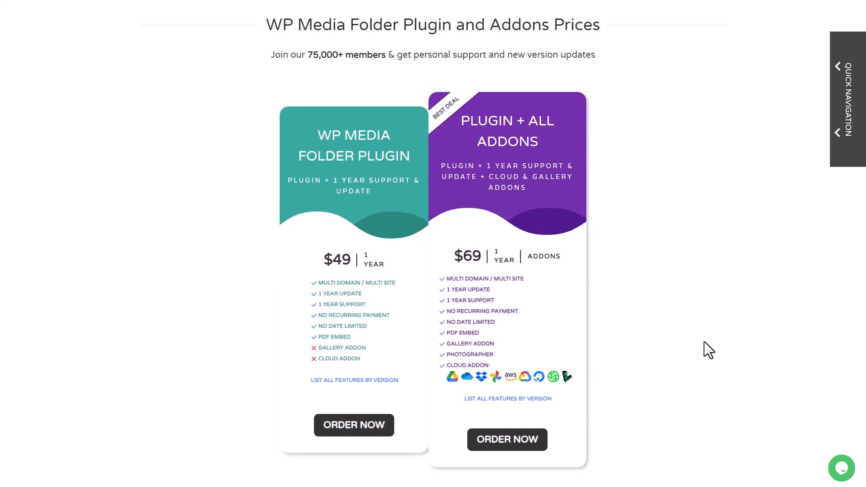
{"action": "mouse_move", "coordinate": [718, 363]}
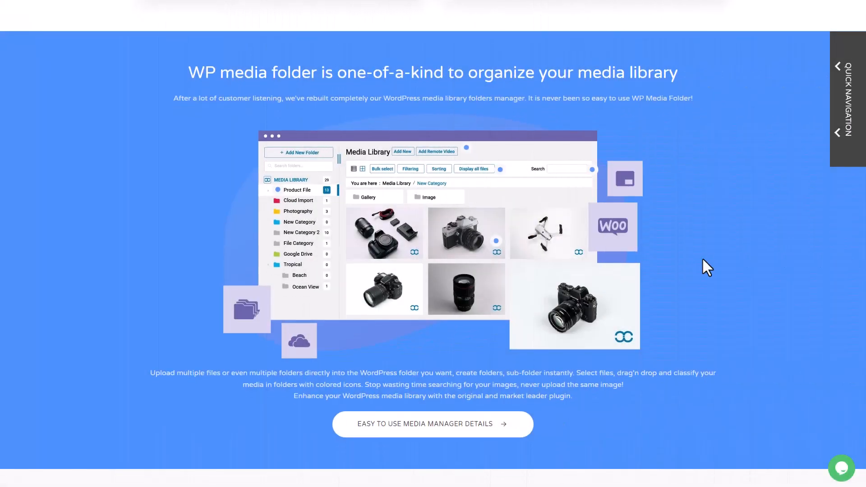
Scroll past gallery, import, WooCommerce and media replacement sections to Image Watermark.
{"action": "scroll", "scroll_direction": "down", "scroll_amount": 3}
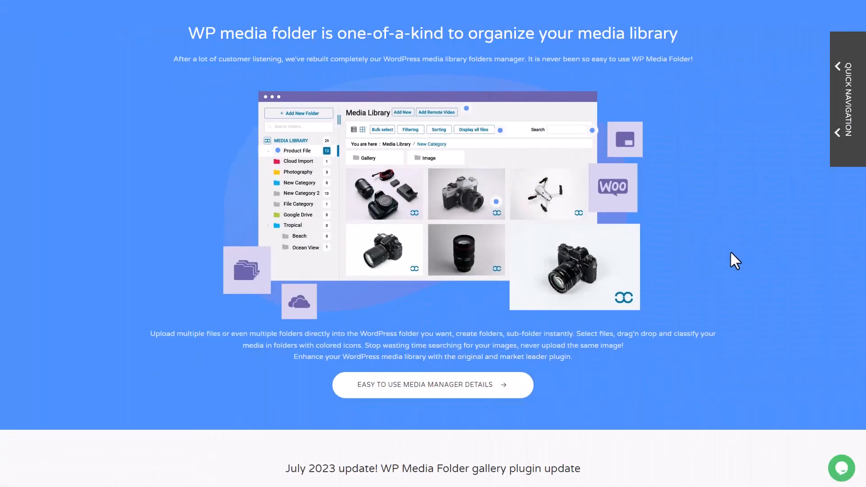
{"action": "scroll", "scroll_direction": "down", "scroll_amount": 3}
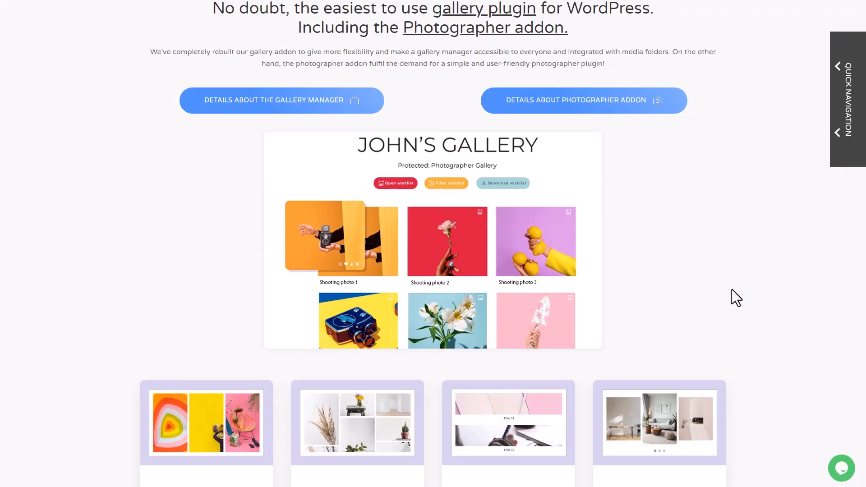
{"action": "scroll", "scroll_direction": "down", "scroll_amount": 3}
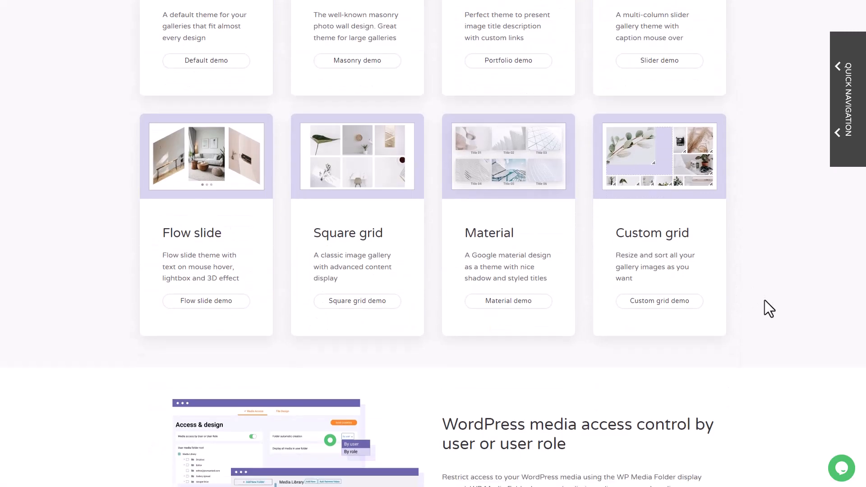
{"action": "scroll", "scroll_direction": "down", "scroll_amount": 3}
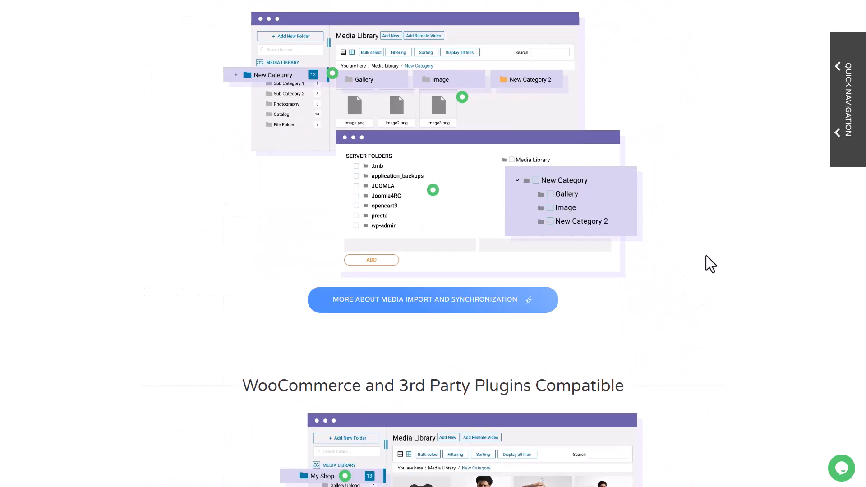
{"action": "scroll", "scroll_direction": "down", "scroll_amount": 3}
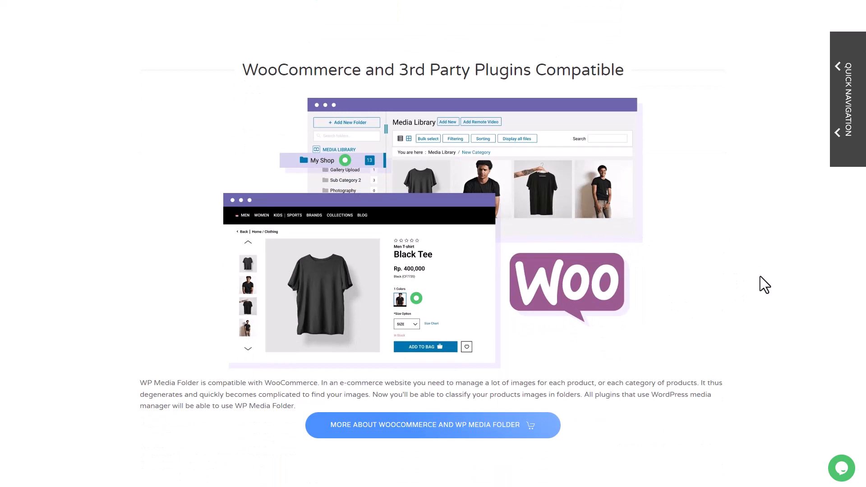
{"action": "mouse_move", "coordinate": [762, 288]}
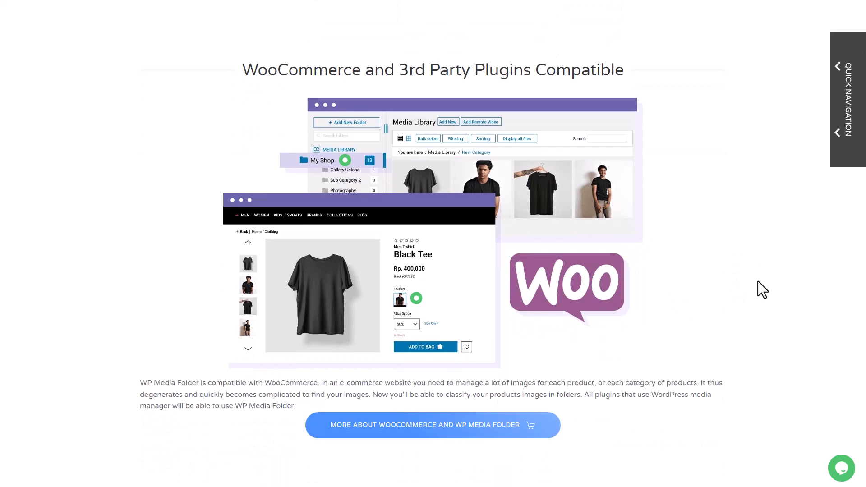
{"action": "scroll", "scroll_direction": "down", "scroll_amount": 3}
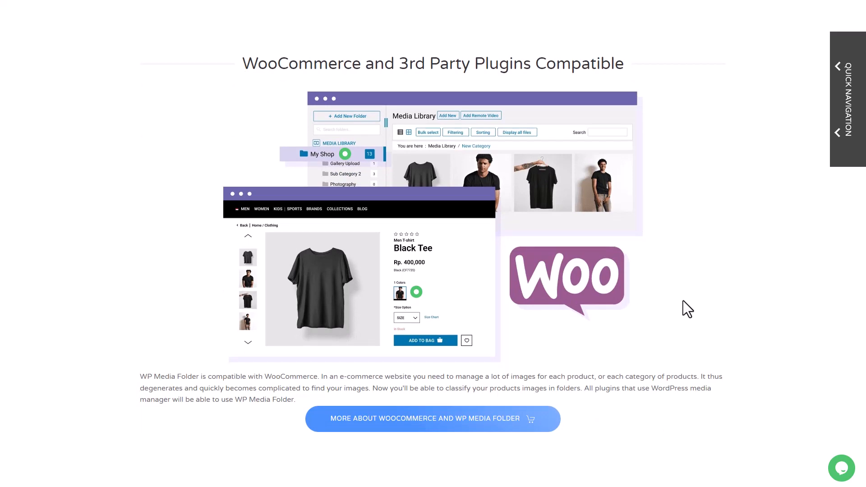
{"action": "scroll", "scroll_direction": "down", "scroll_amount": 3}
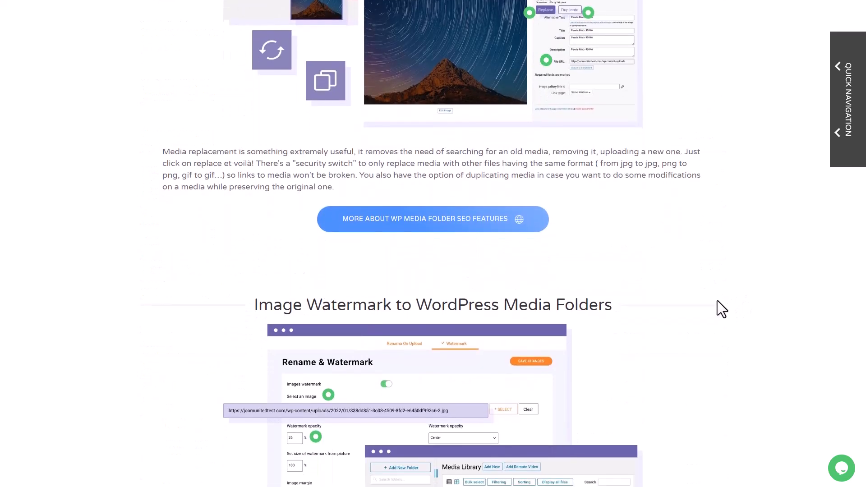